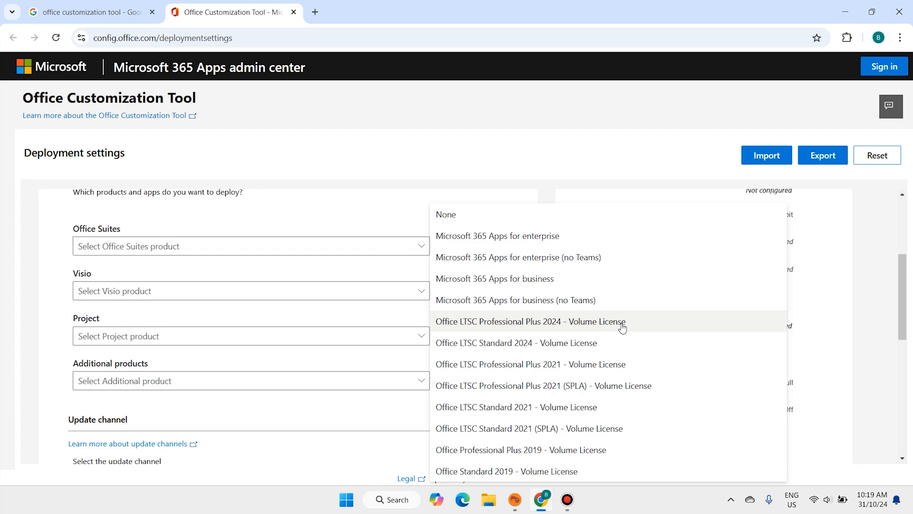
mouse_move(535, 416)
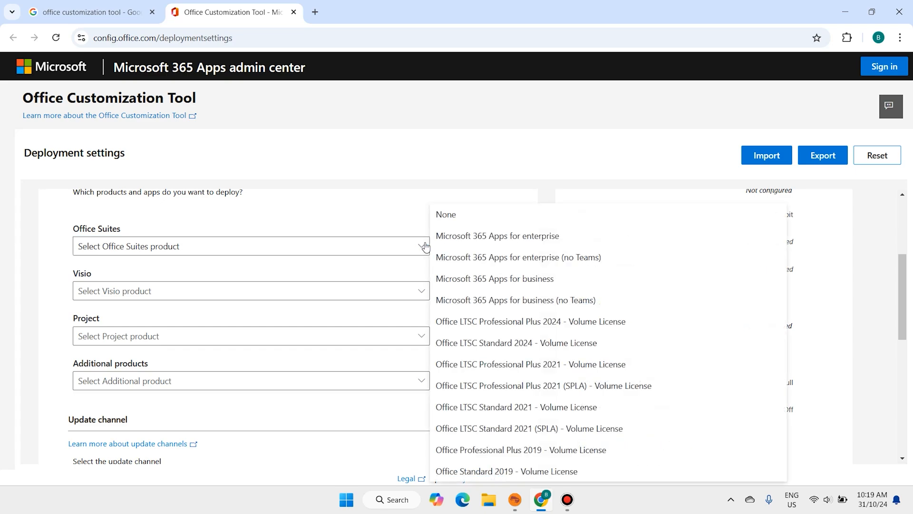
mouse_move(511, 329)
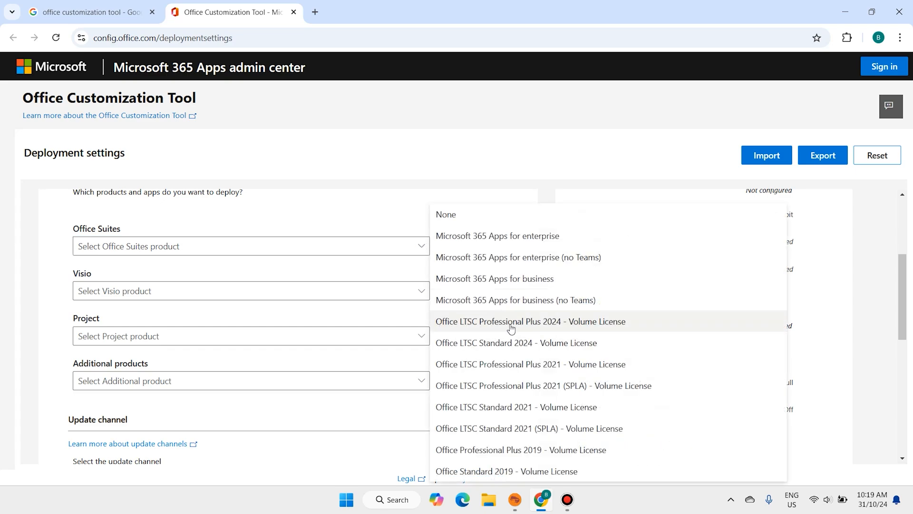
mouse_move(591, 335)
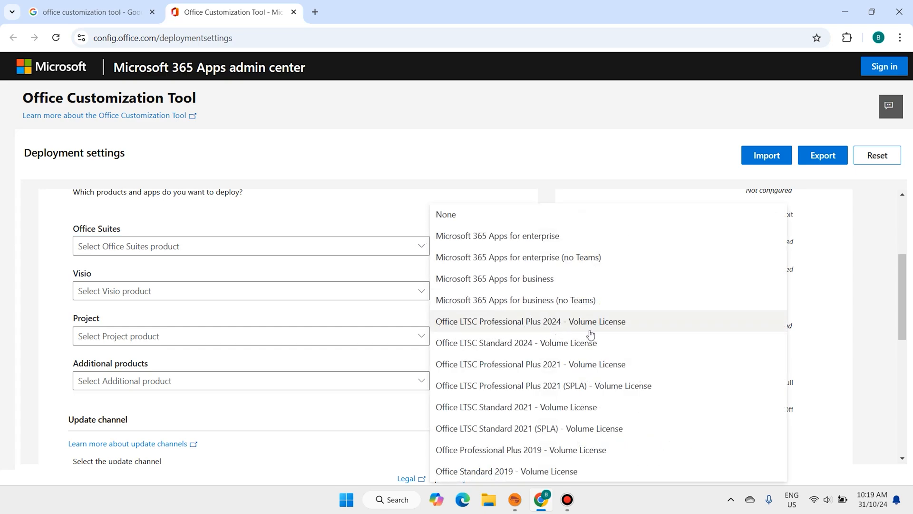
mouse_move(641, 332)
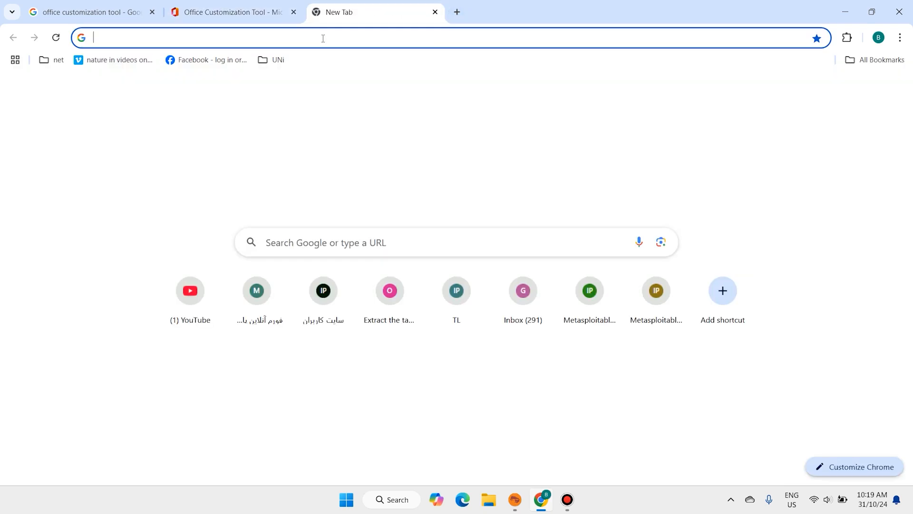
Search Google for 'office customization tool' in the new tab.
left_click(323, 38)
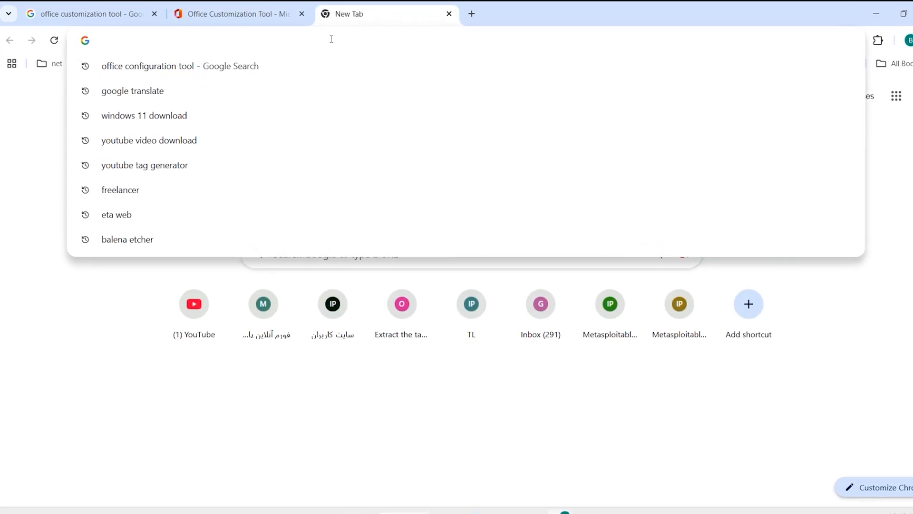
type("office customization tool")
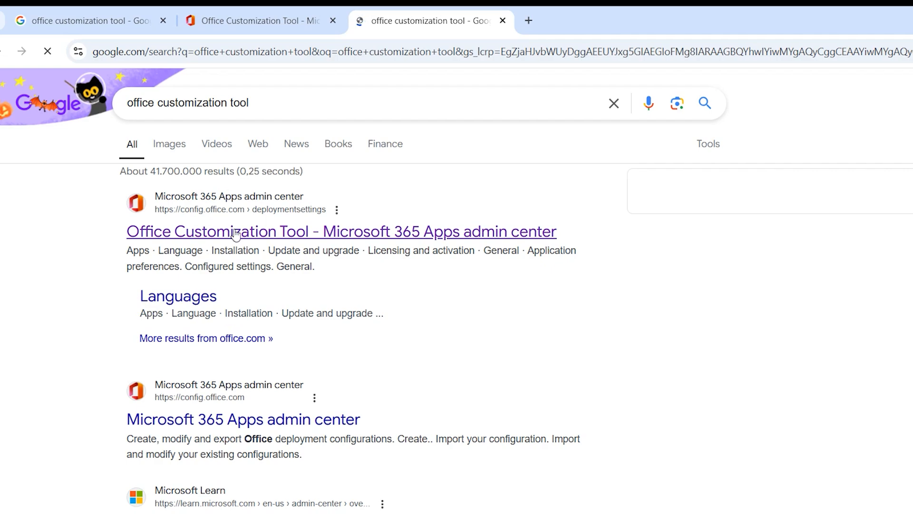
Choose Office LTSC Professional Plus 2024 - Volume License as the Office suite in the tool.
left_click(236, 231)
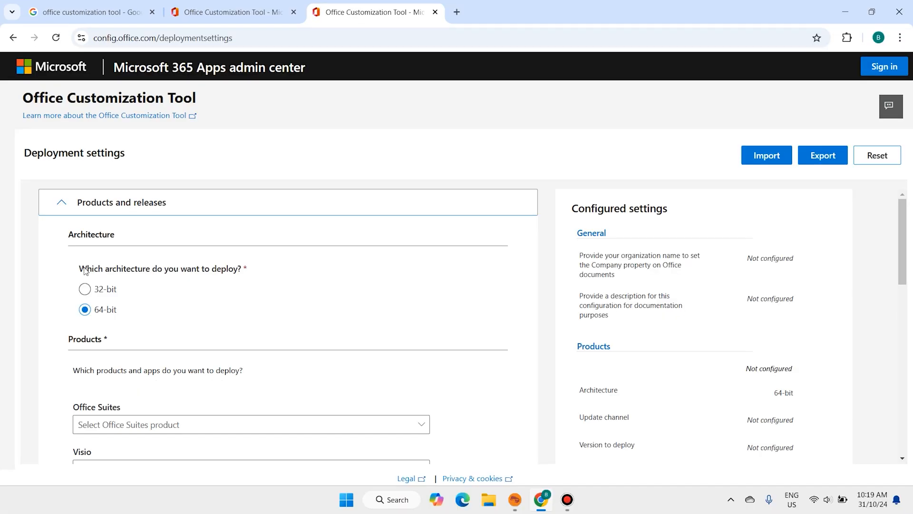
scroll("down", 3)
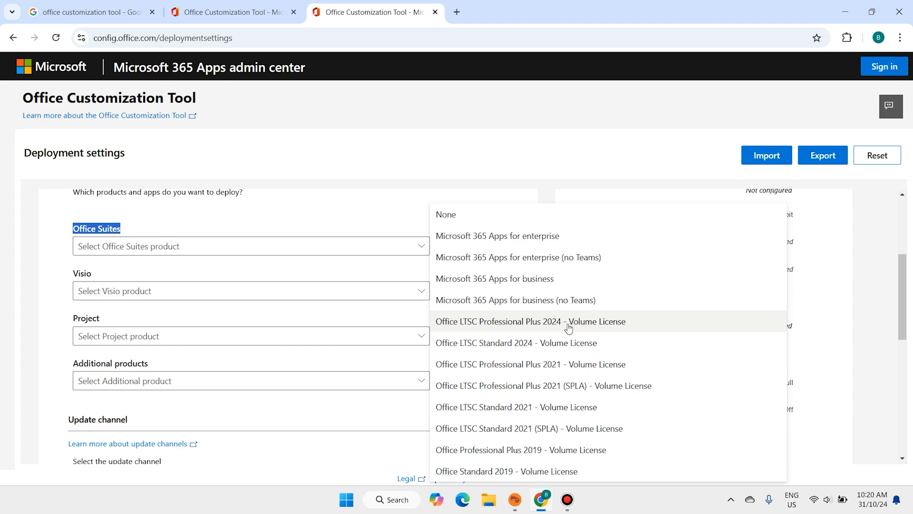
left_click(530, 321)
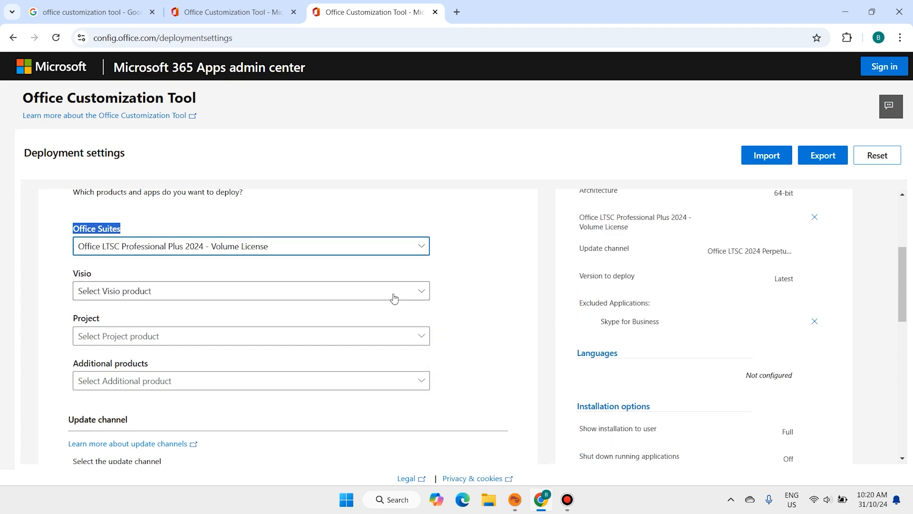
Switch OneDrive Desktop off in the Apps list so it is excluded from deployment.
scroll("down", 3)
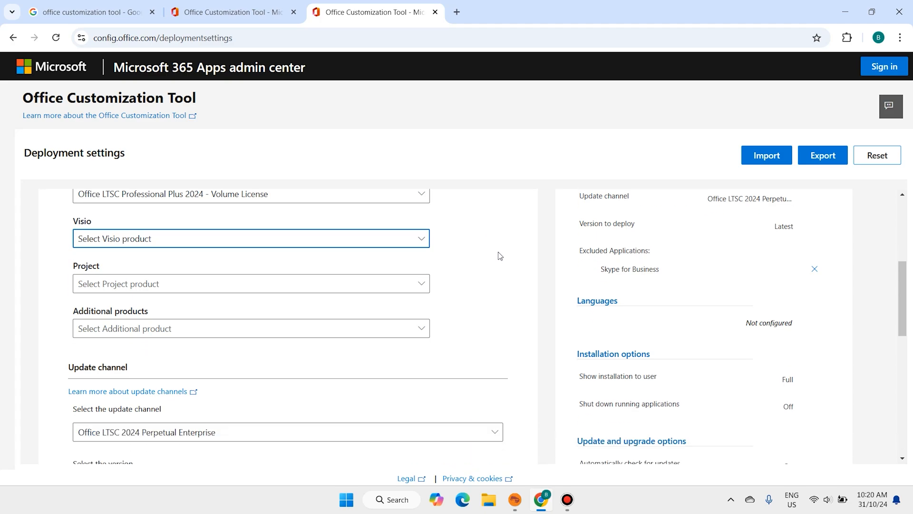
scroll("down", 3)
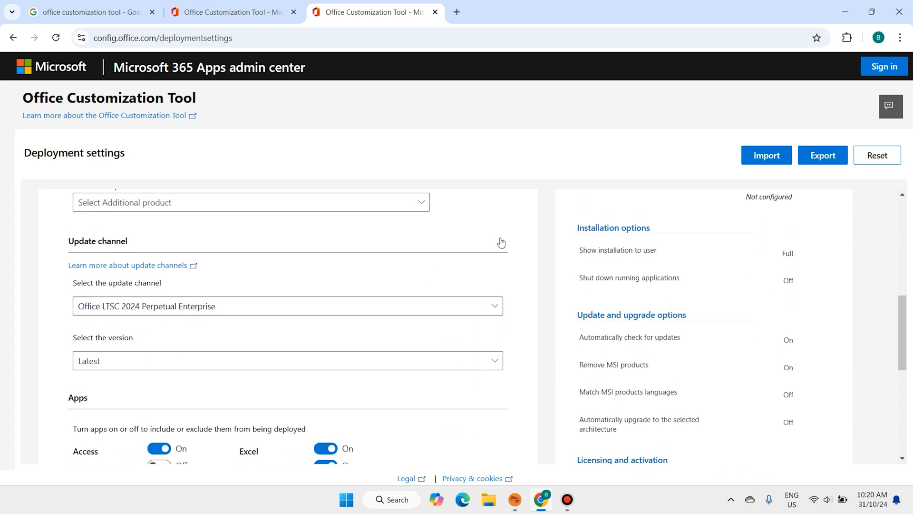
scroll("down", 3)
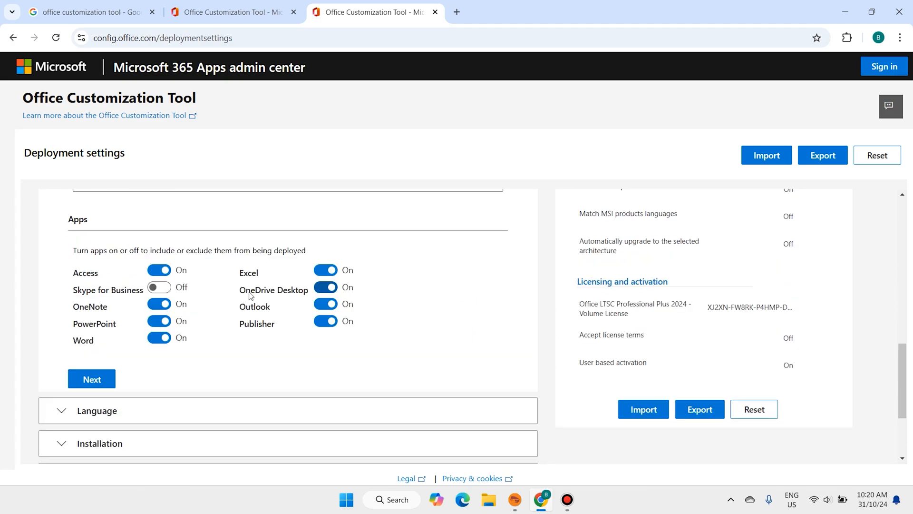
left_click(326, 287)
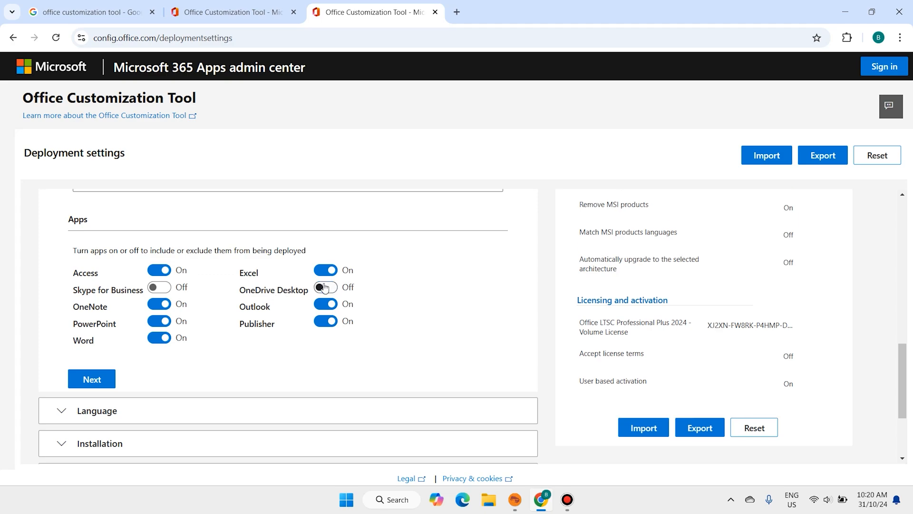
scroll("down", 3)
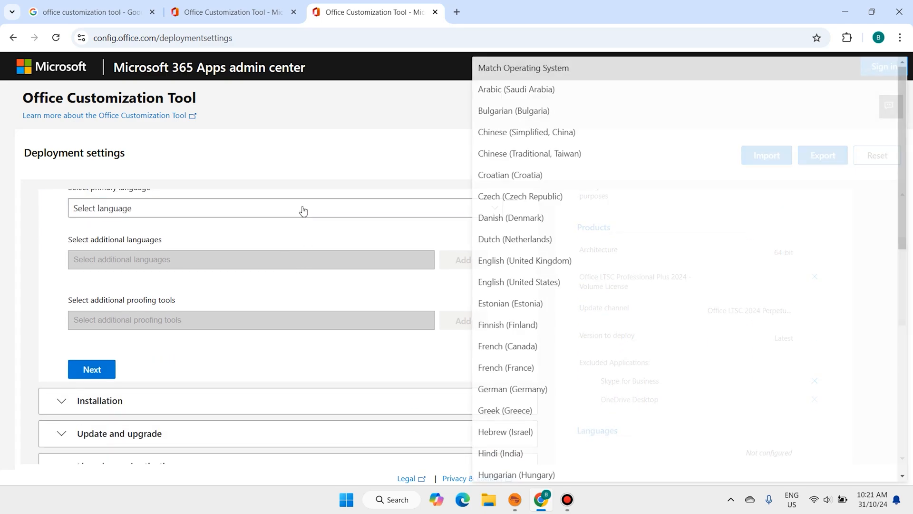
Set English (United States) as the primary language and continue through Installation and Update.
left_click(518, 281)
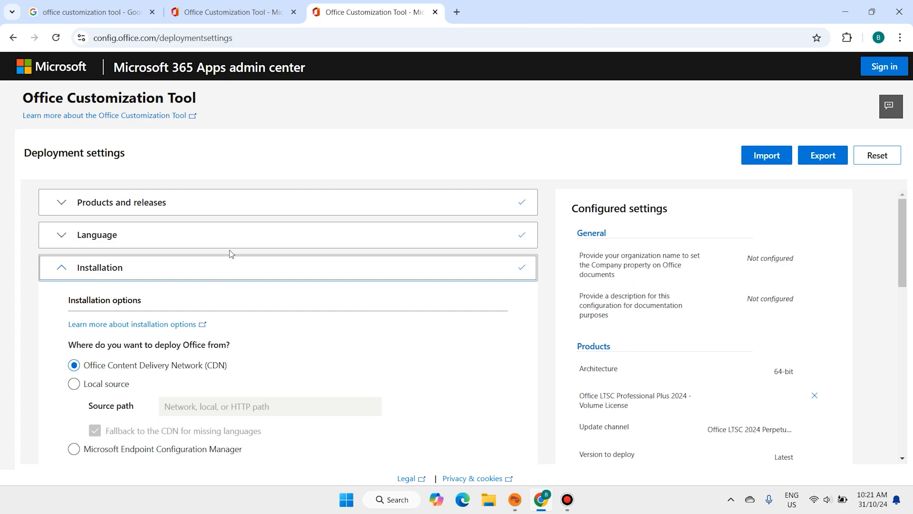
scroll("down", 3)
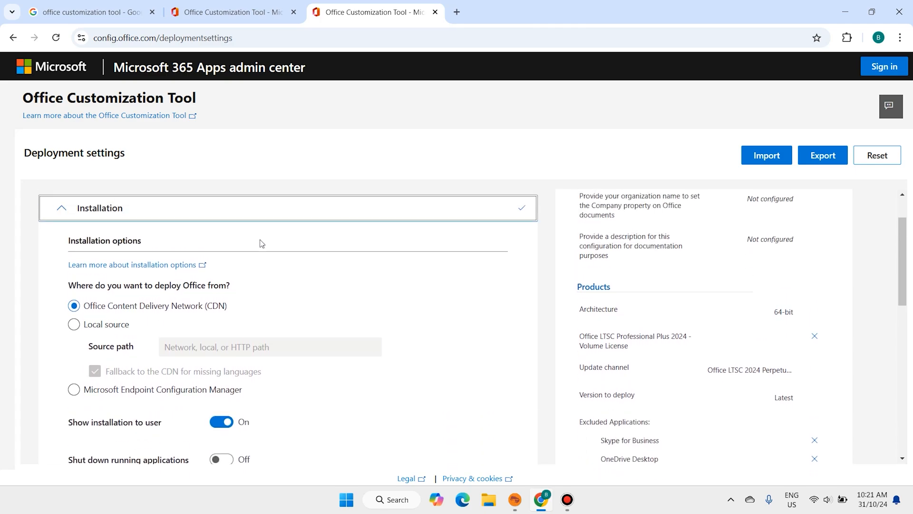
scroll("down", 3)
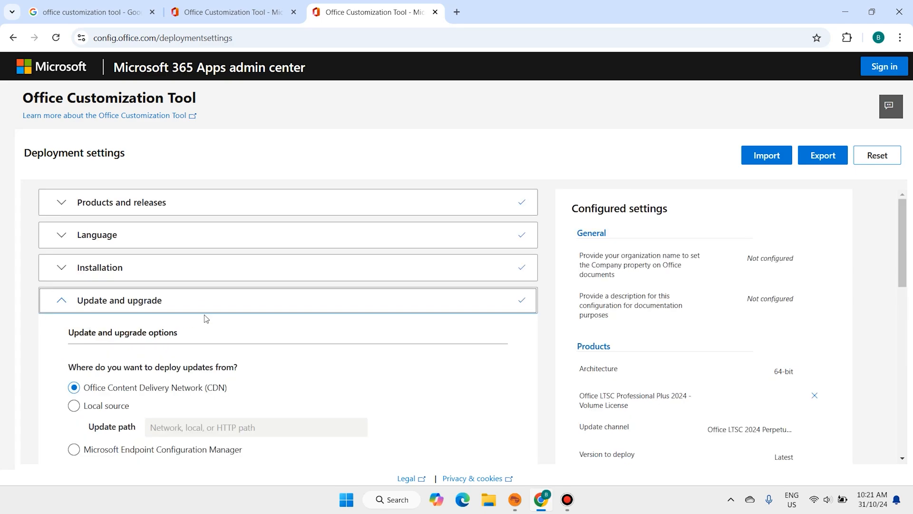
scroll("down", 3)
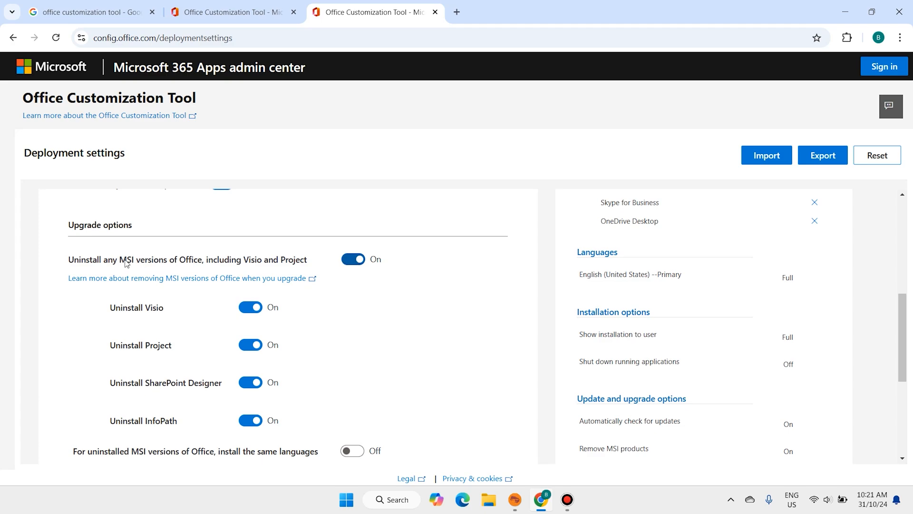
Turn off uninstalling MSI versions of Office and proceed to Licensing.
left_click(353, 259)
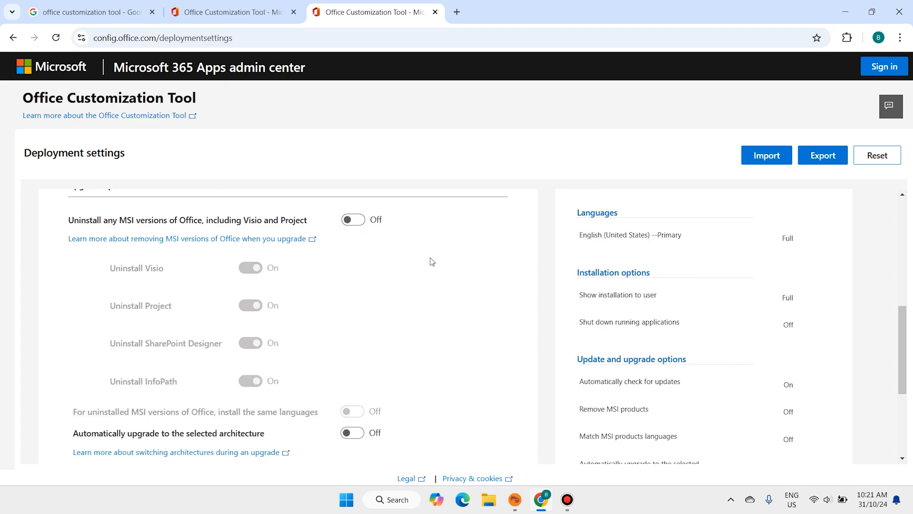
left_click(126, 327)
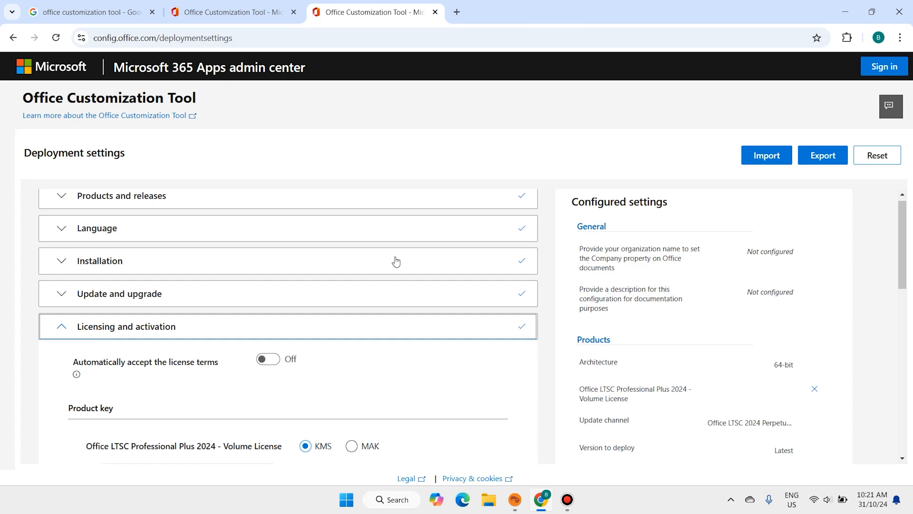
scroll("down", 3)
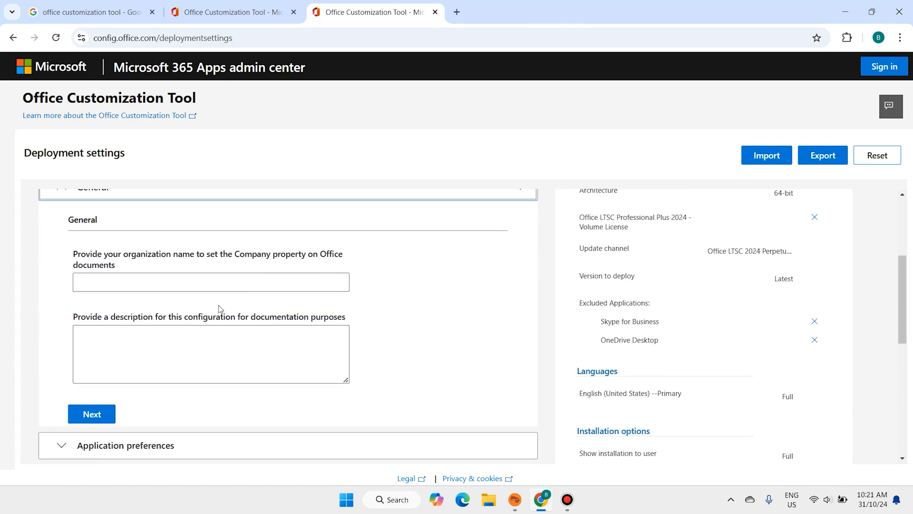
scroll("down", 3)
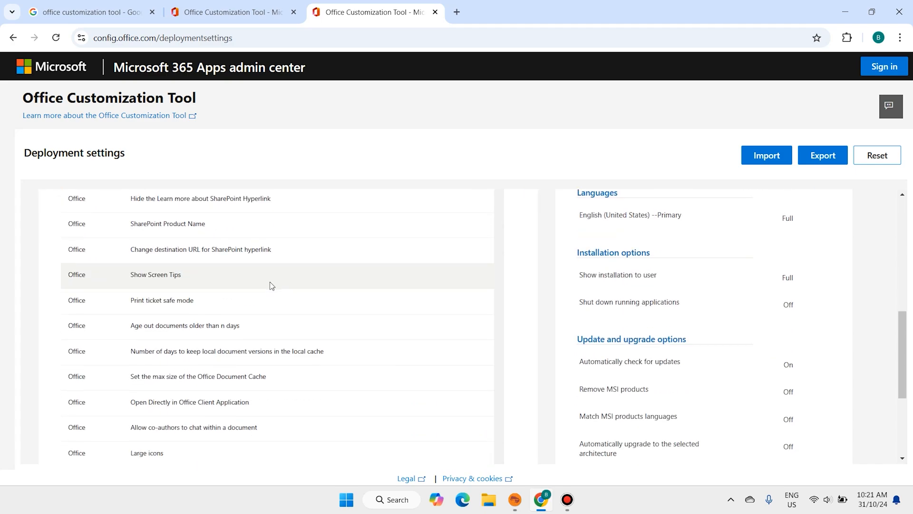
scroll("down", 3)
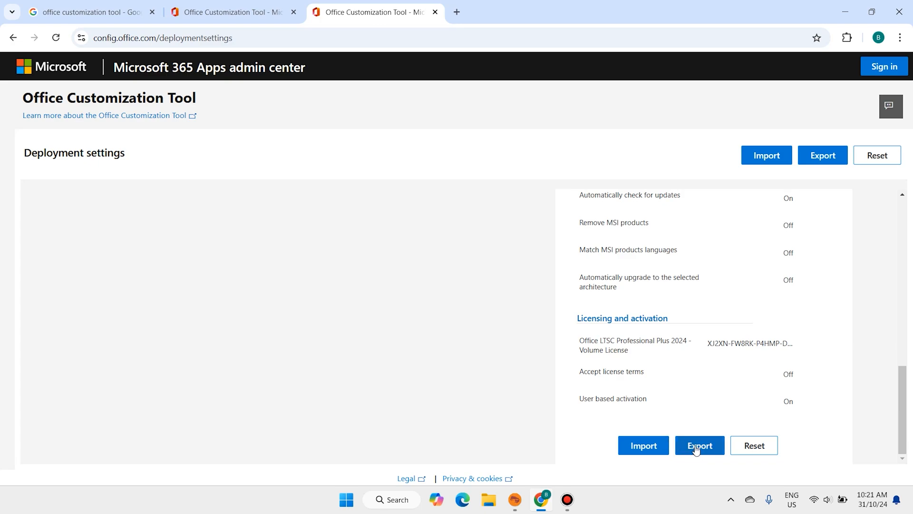
Start the export, keeping the current default file format settings.
left_click(700, 445)
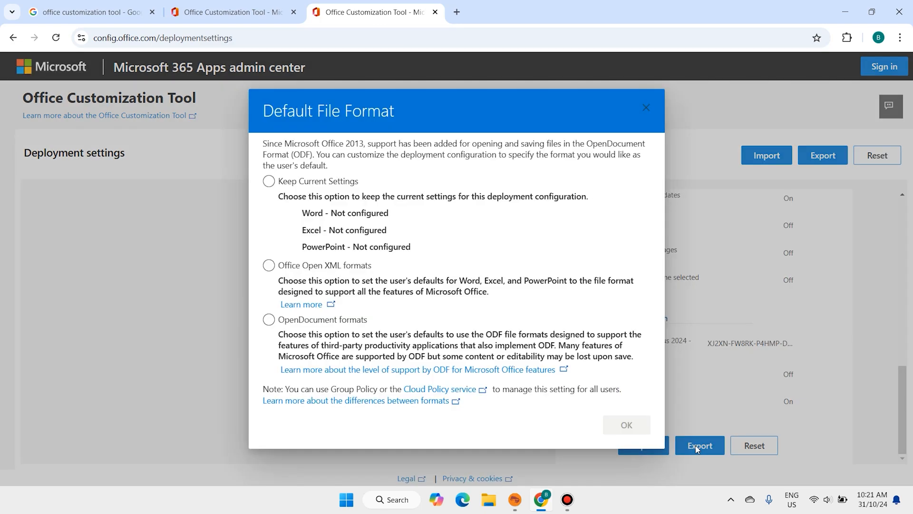
left_click(268, 266)
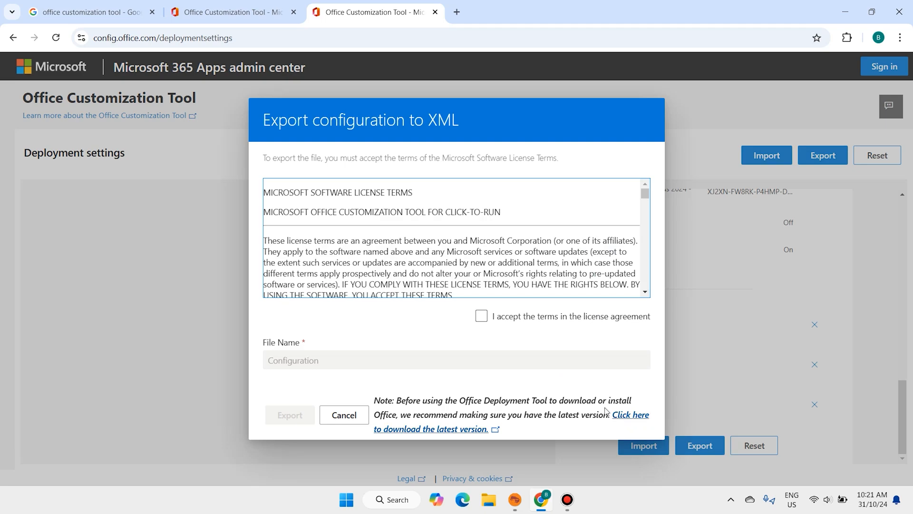
Accept the license terms and export the configuration as Configuration.xml.
left_click(481, 316)
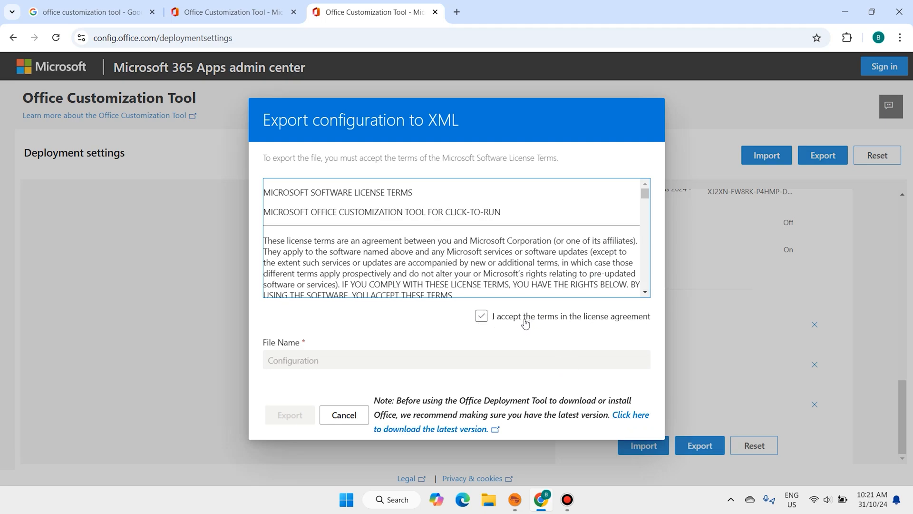
left_click(481, 316)
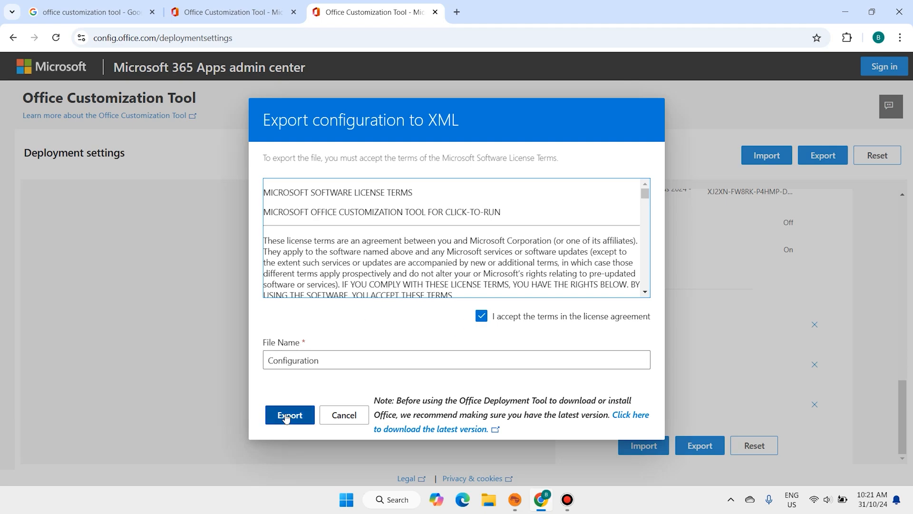
left_click(289, 415)
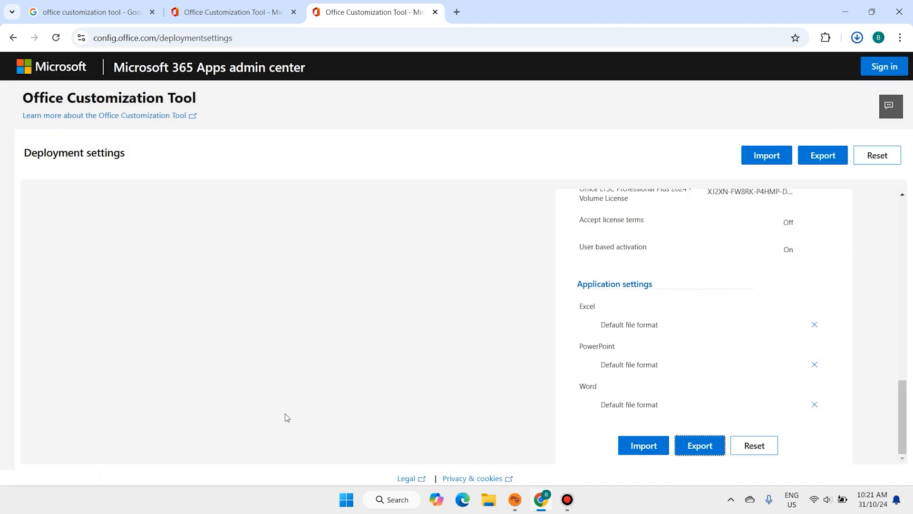
left_click(700, 446)
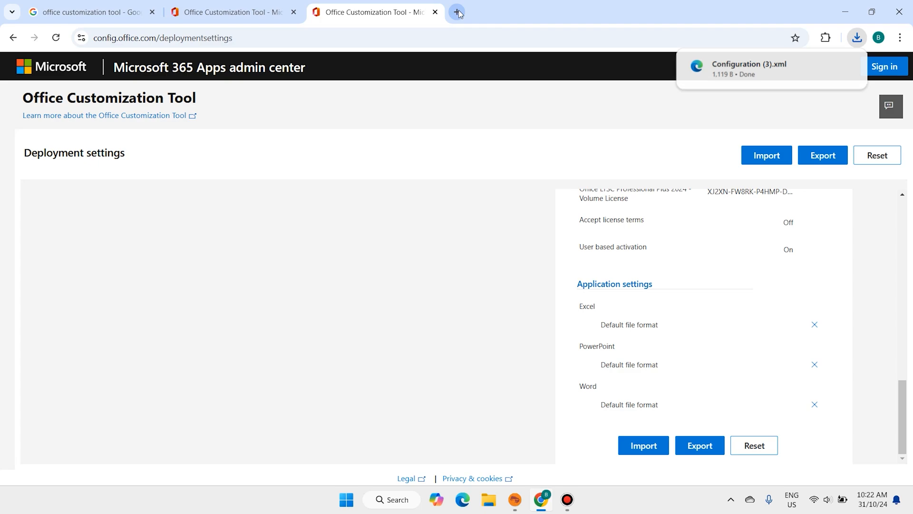
Search for 'office d' in a new tab to reach the Office Deployment Tool page.
left_click(457, 13)
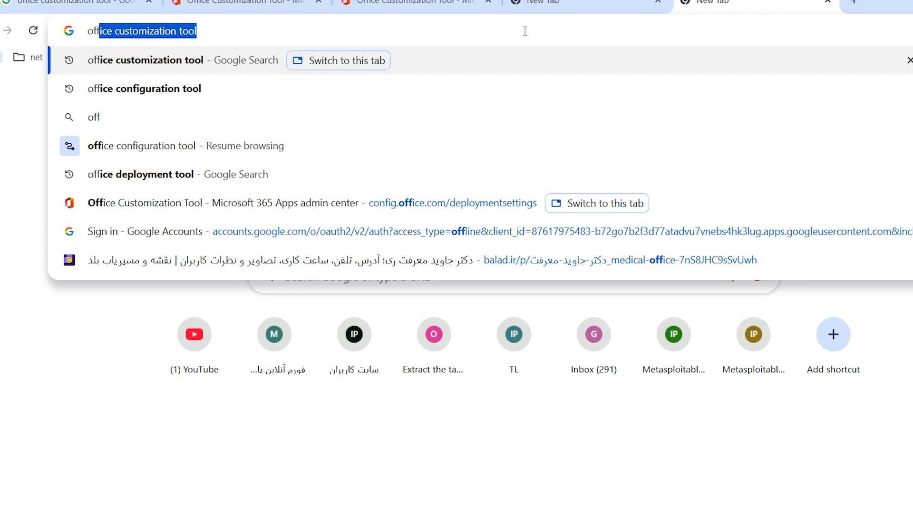
type("office d")
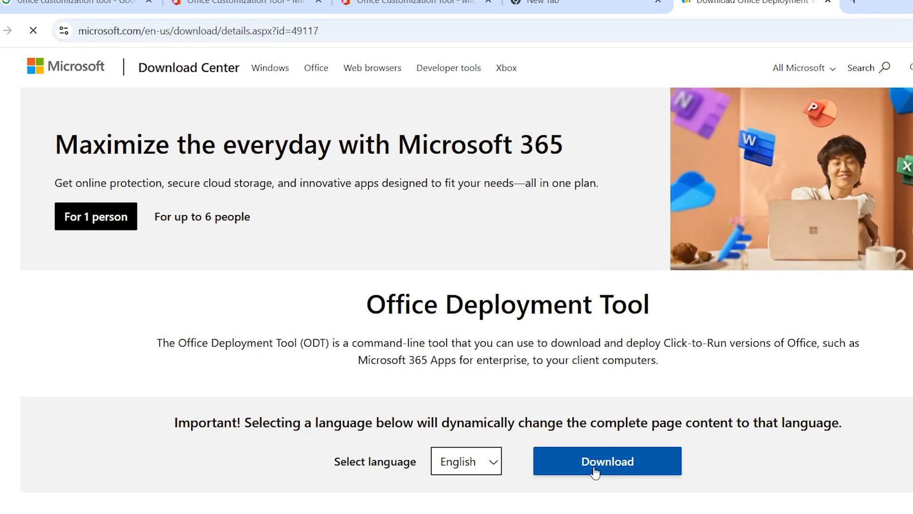
Download the Office Deployment Tool installer and close Chrome.
left_click(607, 461)
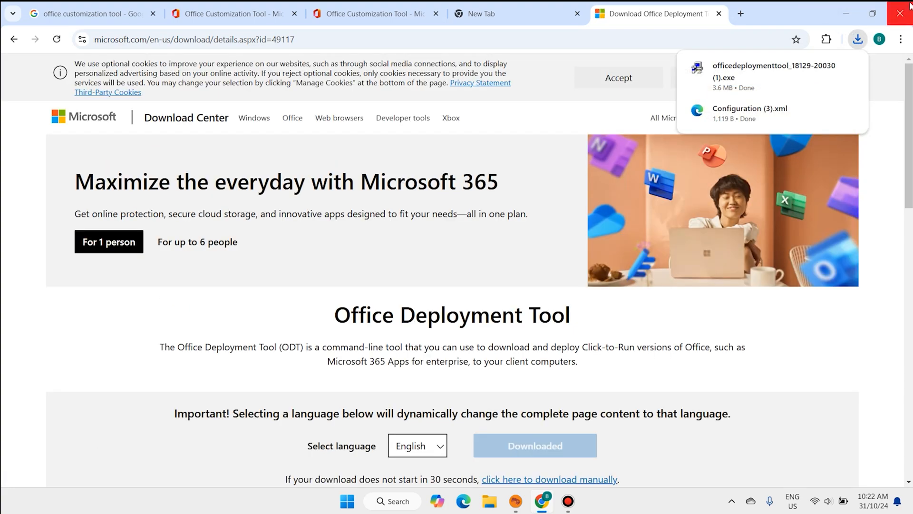
left_click(901, 12)
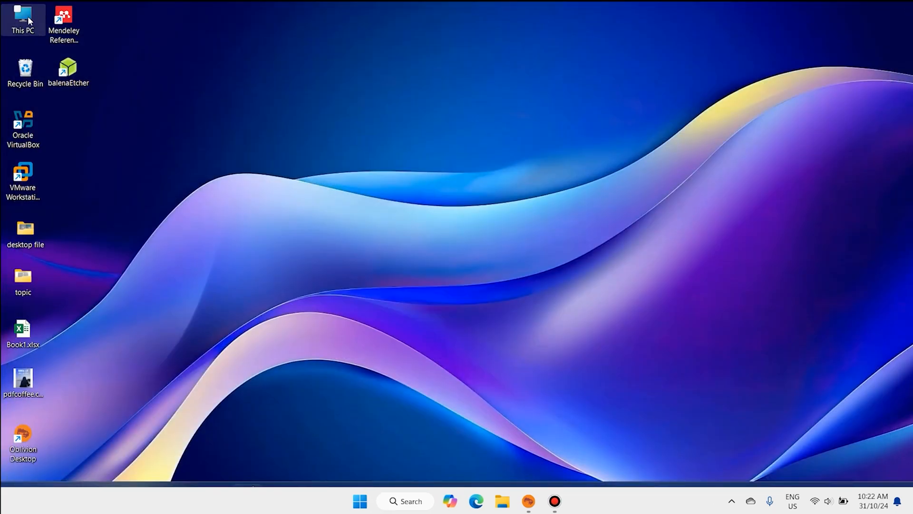
Create a desktop folder named 'office 2024' for the installer and Configuration.xml.
double_click(25, 18)
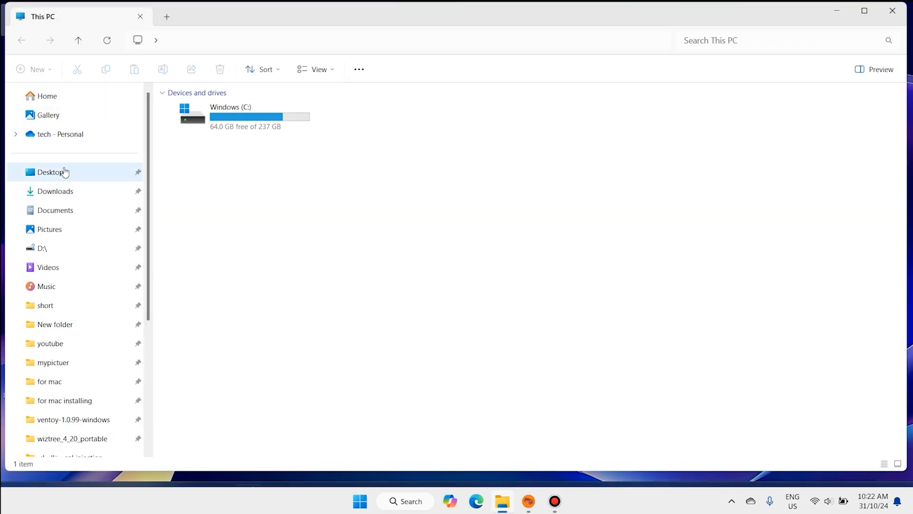
left_click(54, 190)
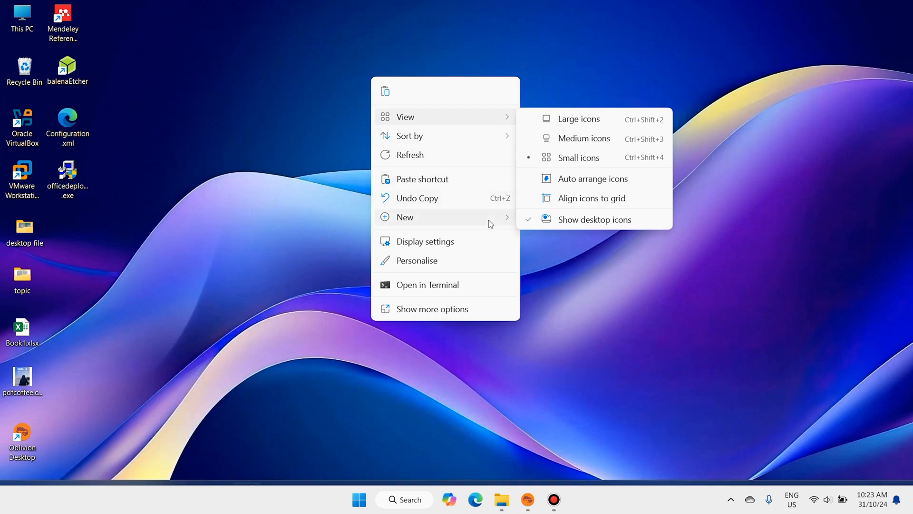
left_click(406, 217)
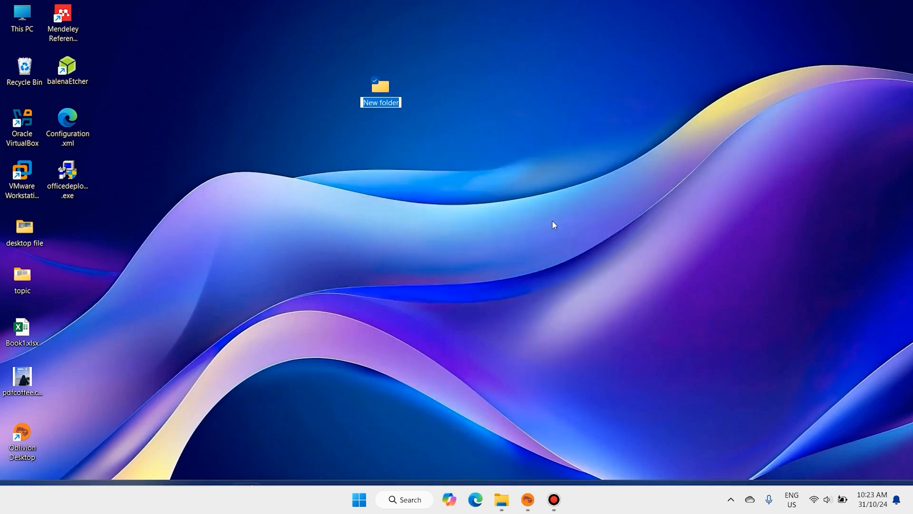
type("office")
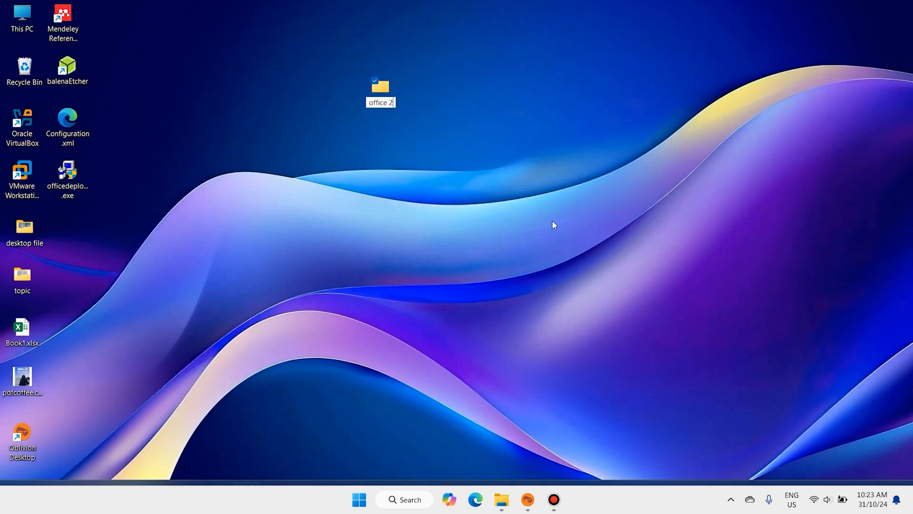
type("2024")
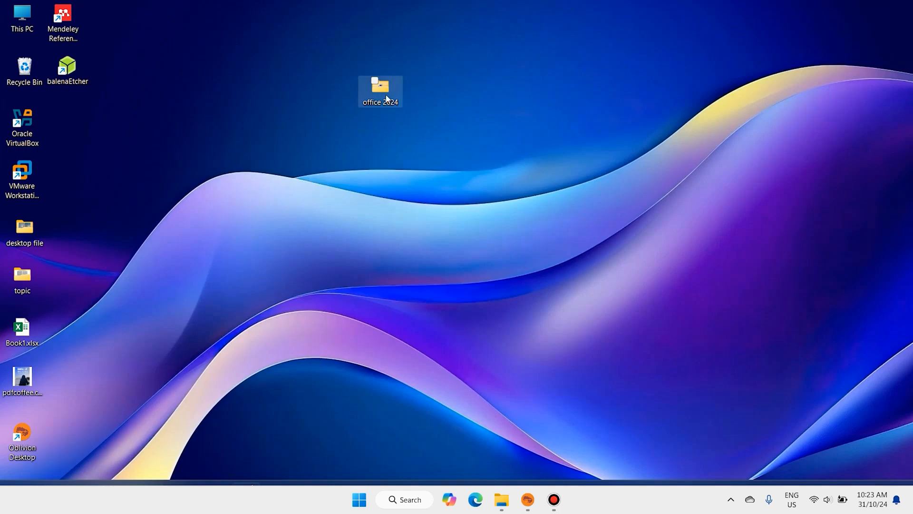
Run the officedeploymenttool installer from the office 2024 folder.
double_click(380, 86)
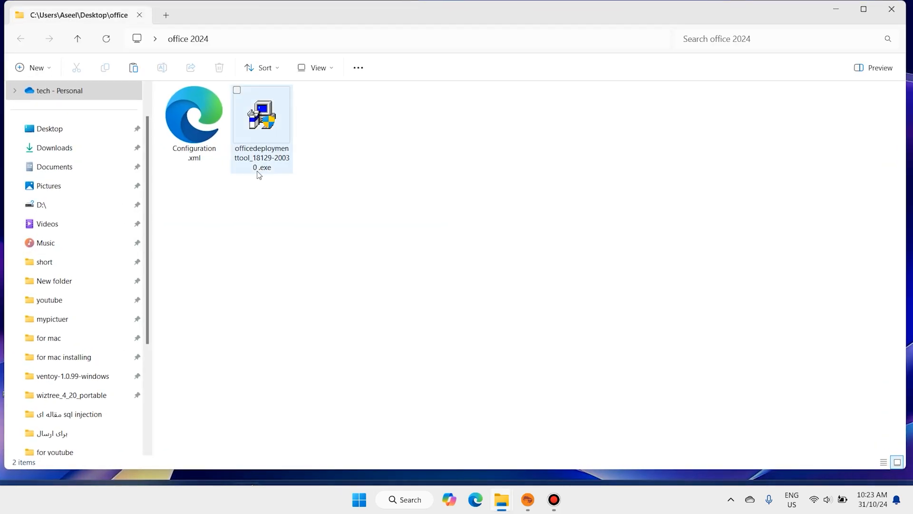
left_click(335, 182)
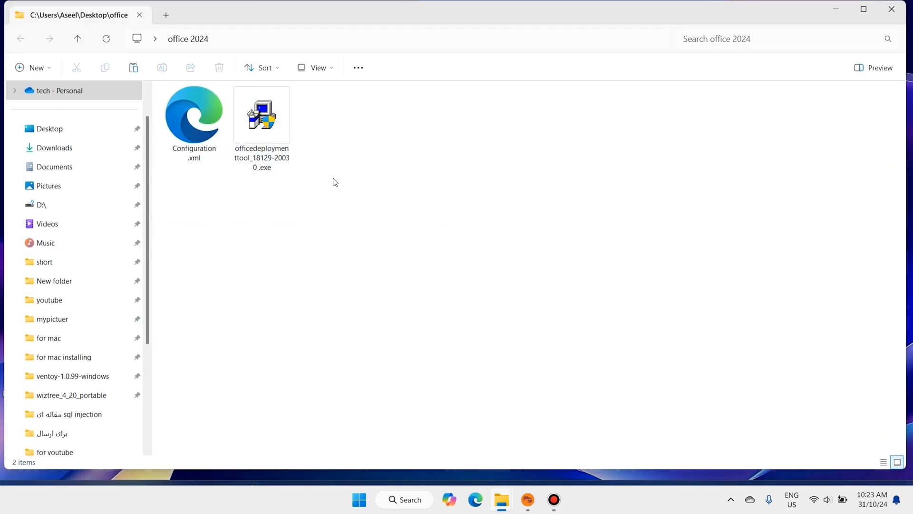
left_click(260, 114)
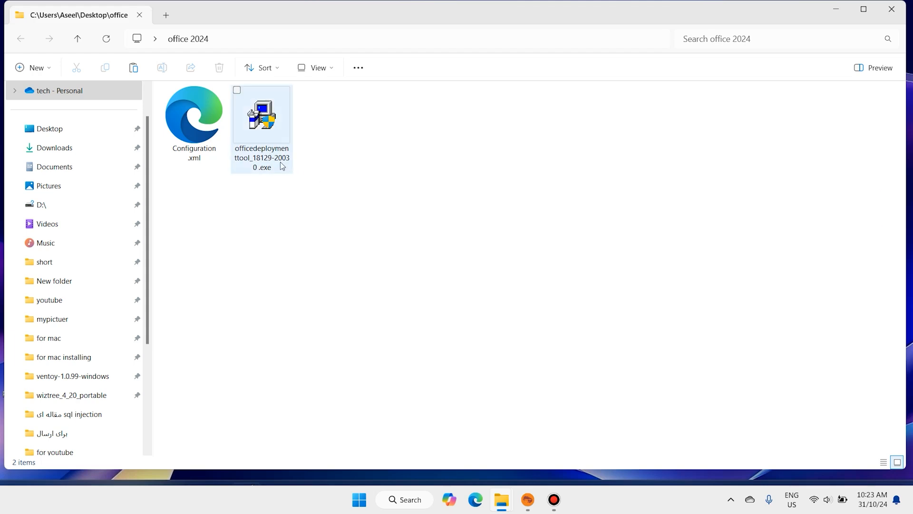
right_click(260, 114)
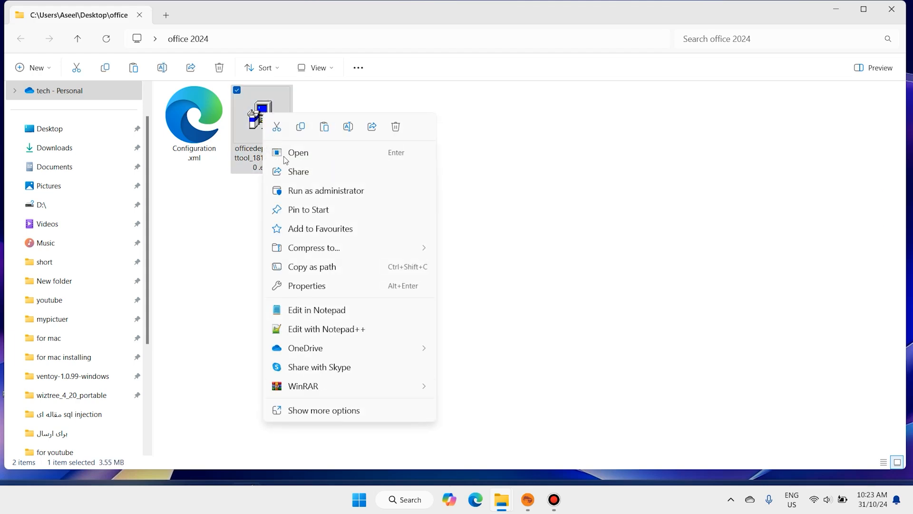
left_click(297, 152)
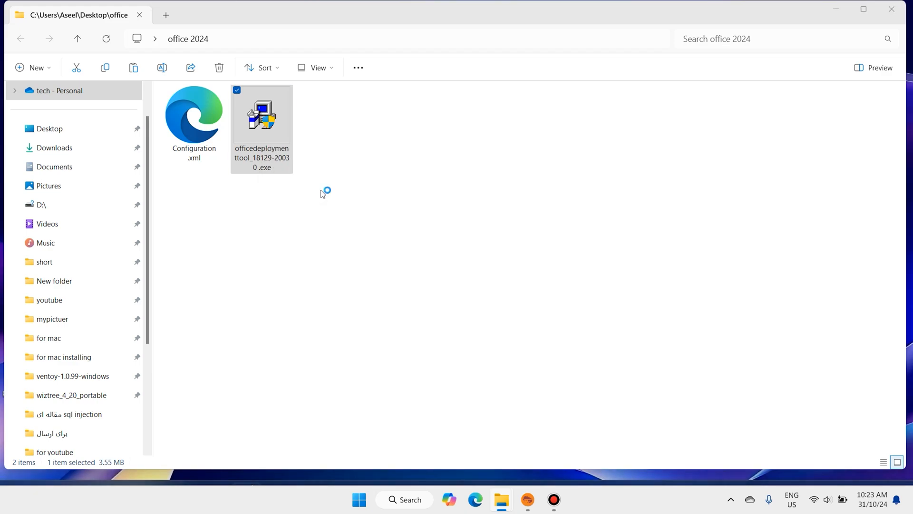
mouse_move(399, 352)
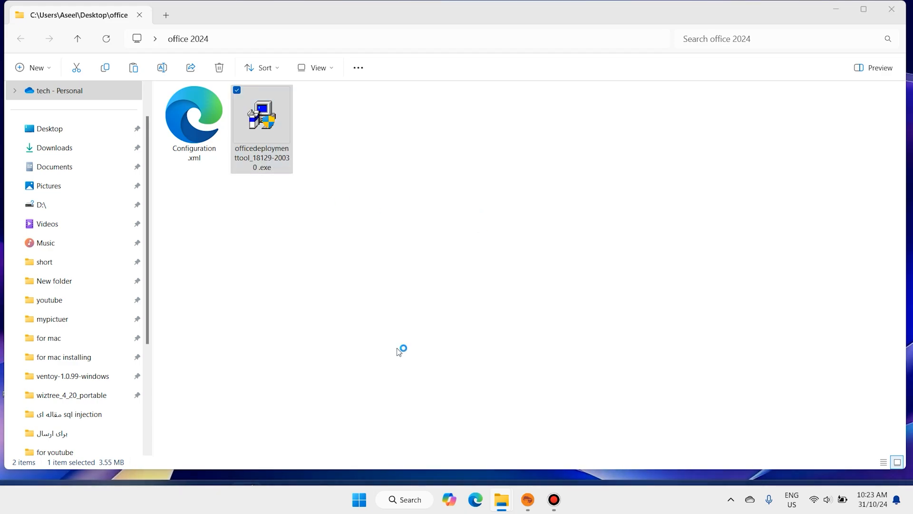
double_click(262, 114)
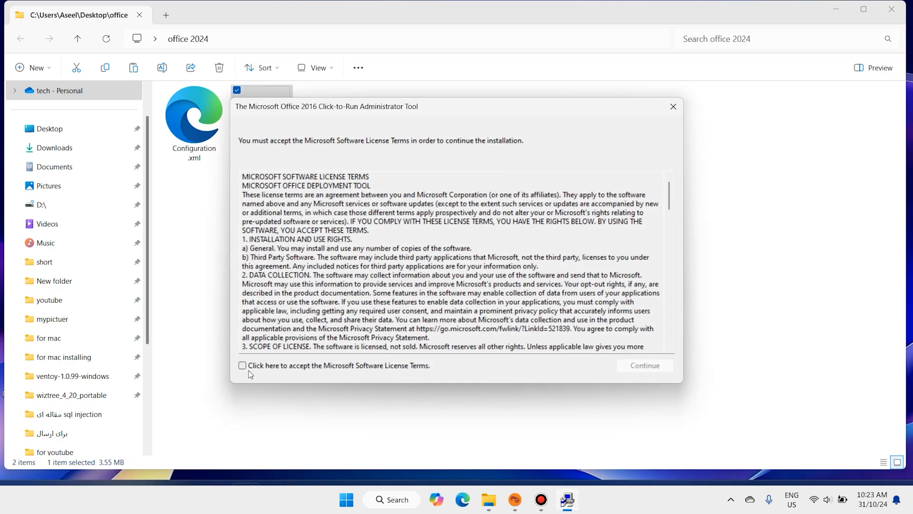
Accept the Microsoft Software License Terms and continue to the extraction-folder picker.
left_click(242, 365)
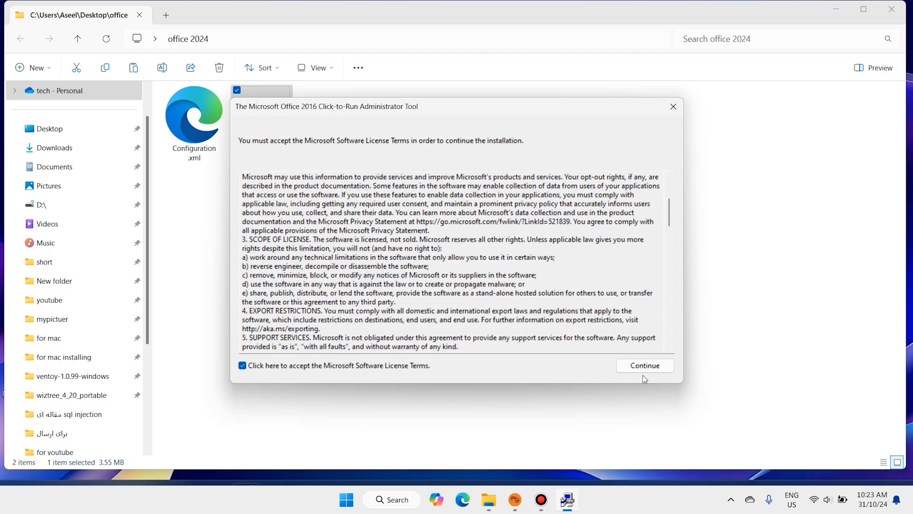
left_click(645, 365)
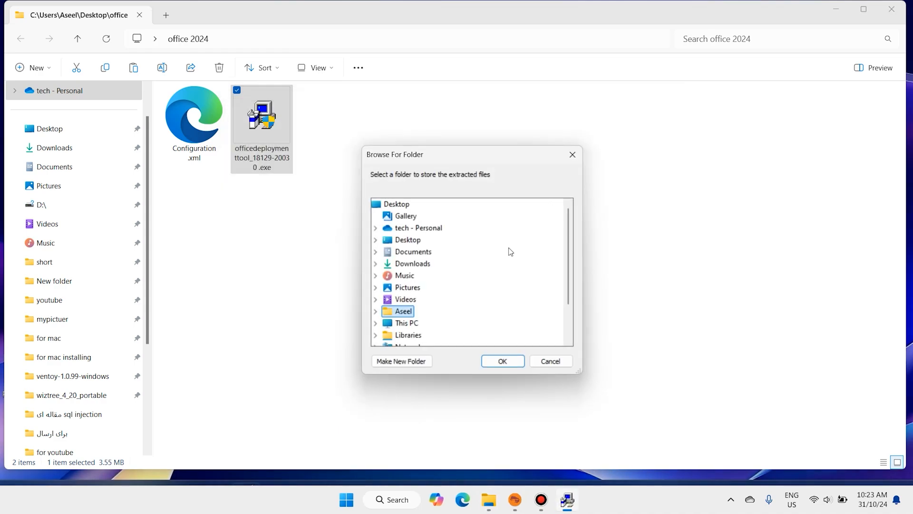
Choose the office 2024 folder as the extraction destination and dismiss the success message.
left_click(549, 362)
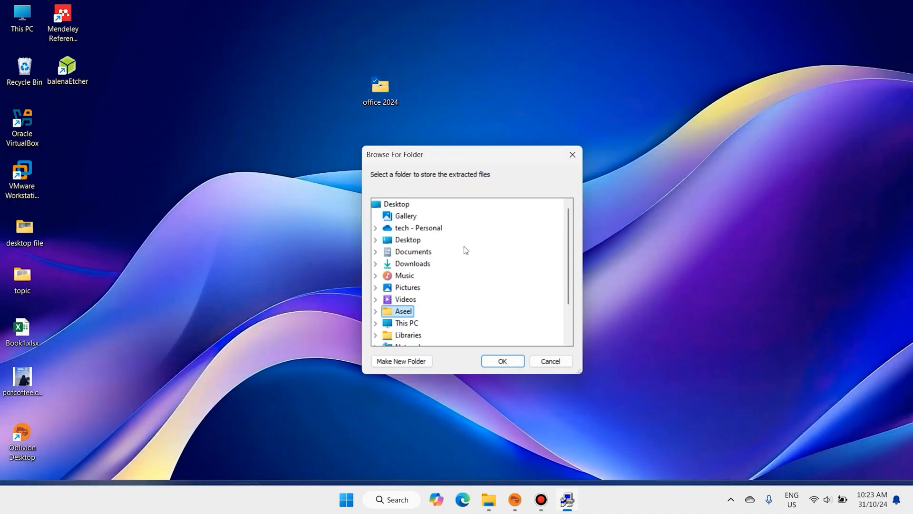
scroll("down", 3)
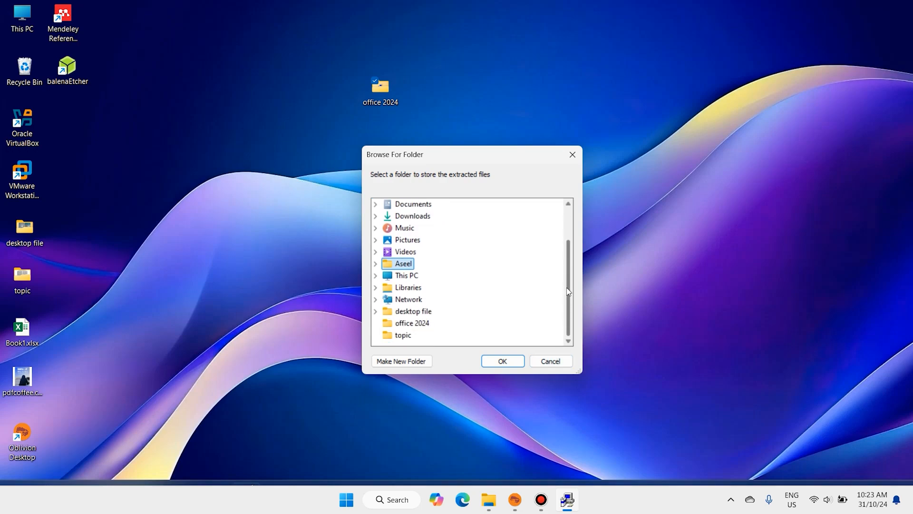
left_click(411, 322)
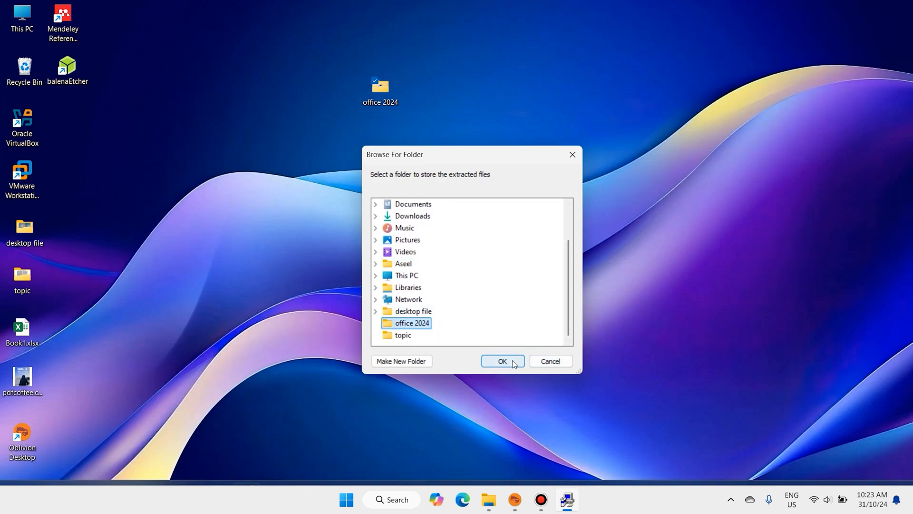
left_click(503, 361)
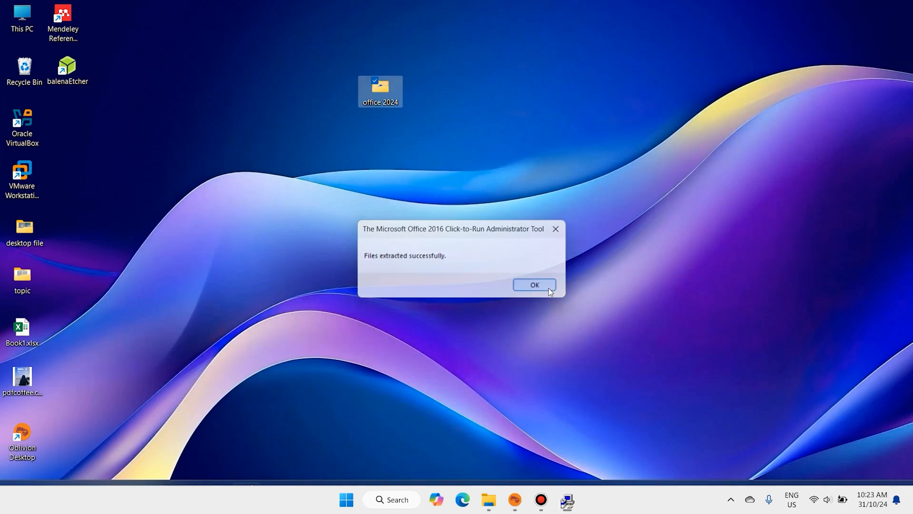
left_click(534, 285)
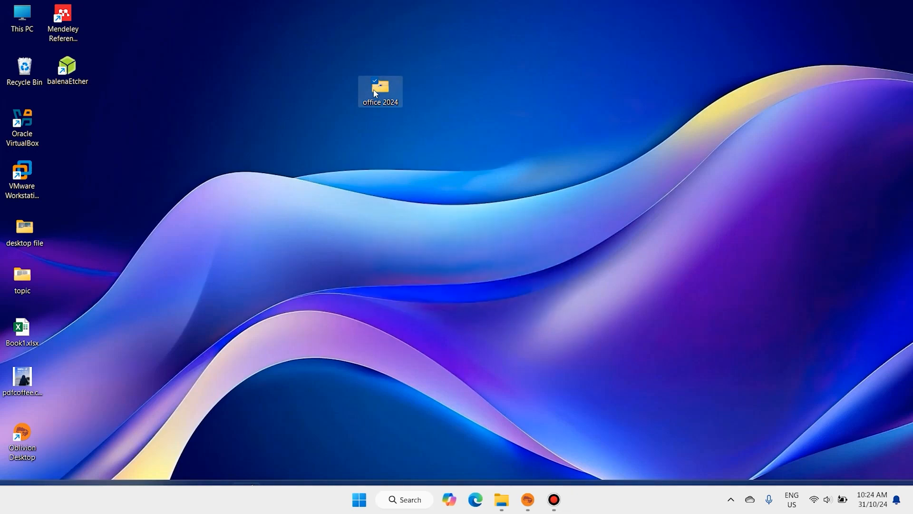
Copy office 2024 to C:, view its setup.exe and Configuration.xml, and enter cmd in the address bar.
right_click(376, 88)
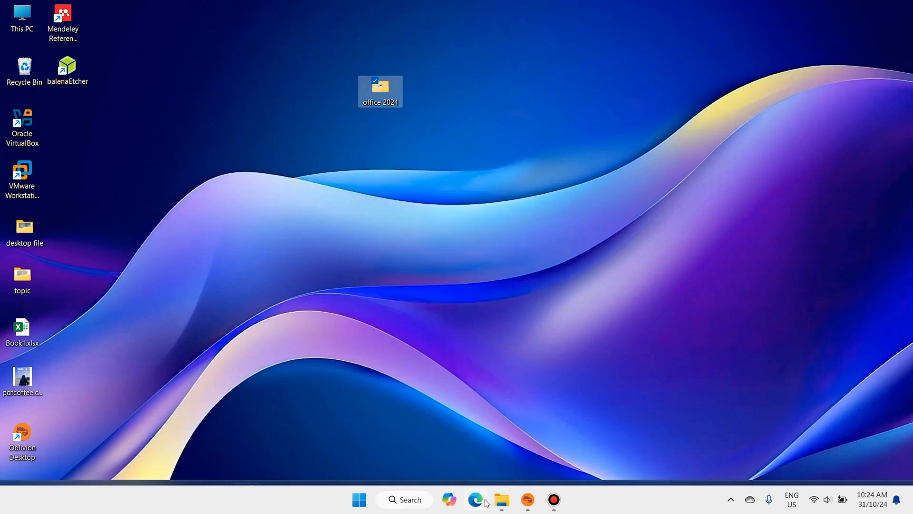
left_click(504, 511)
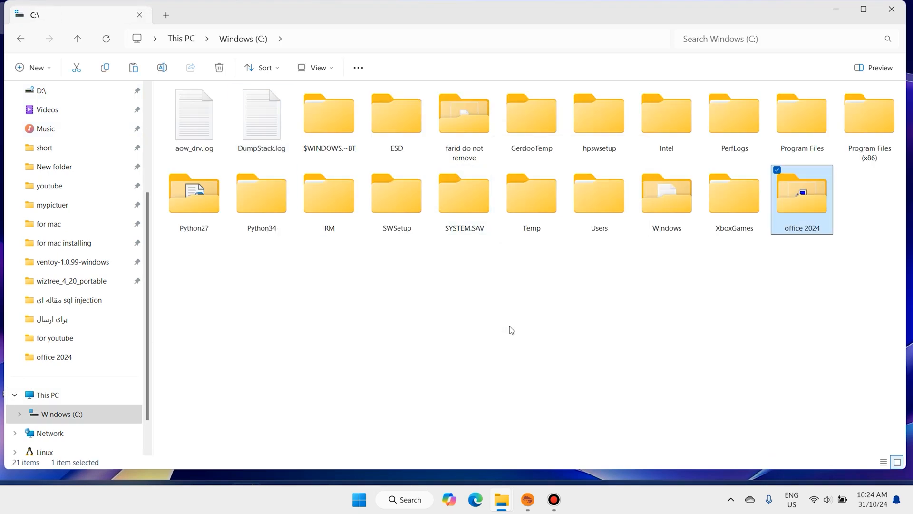
left_click(883, 462)
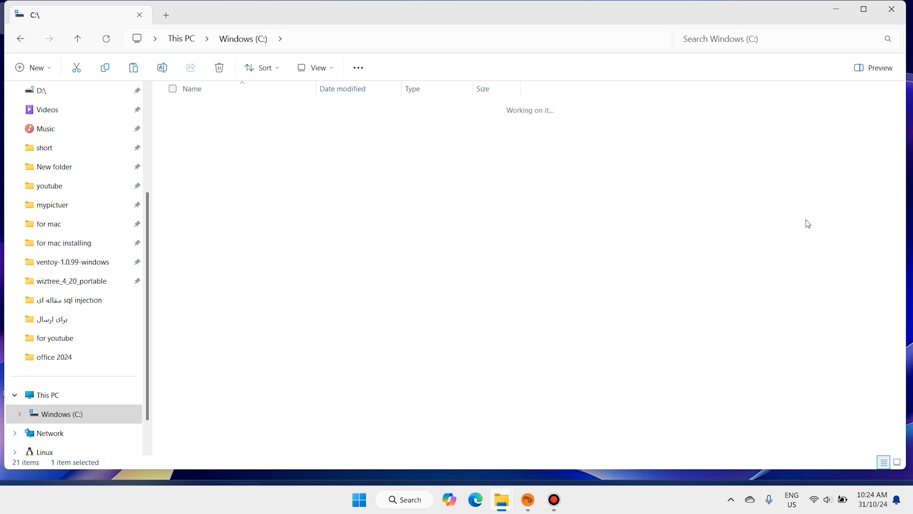
double_click(54, 357)
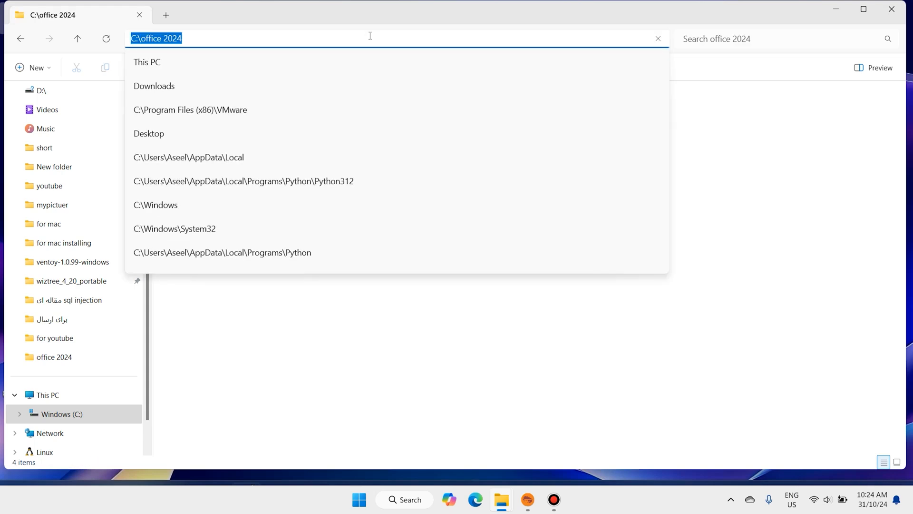
type("cmd")
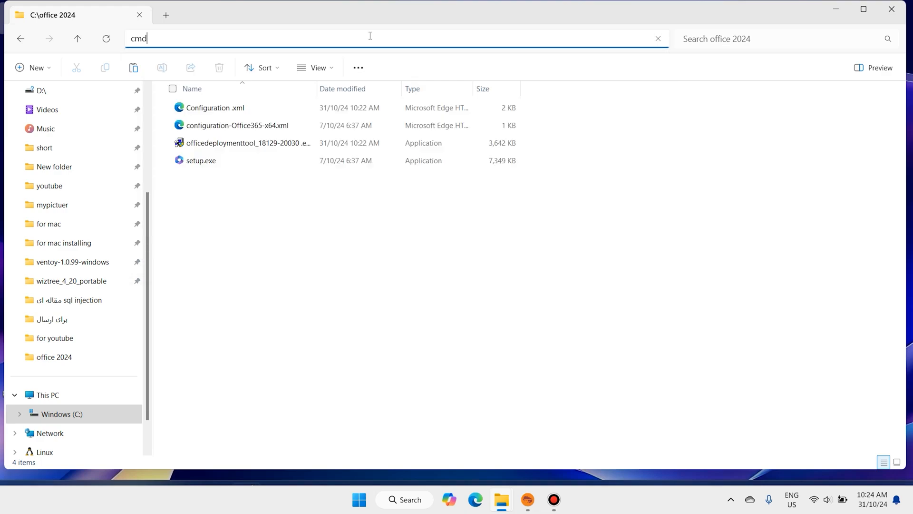
Launch a prompt in C:\office 2024 and enter setup.exe /configure configuration.xml.
key("Enter")
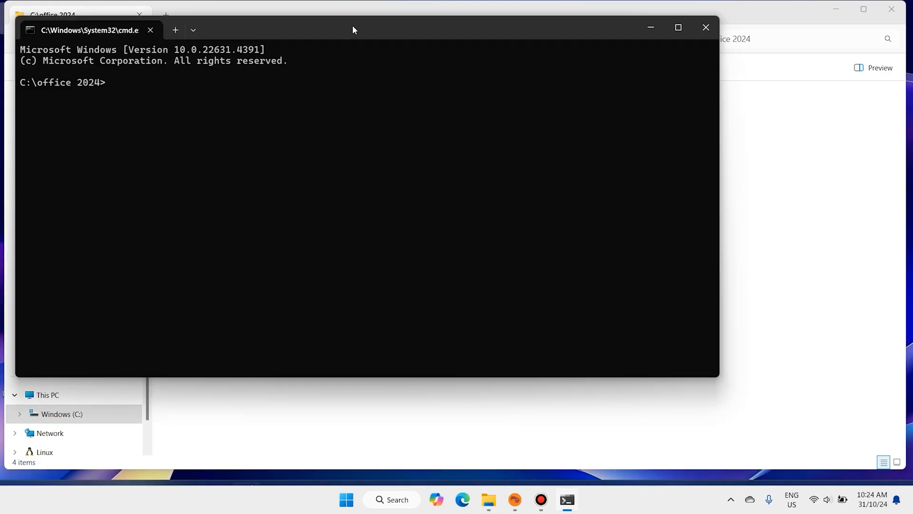
type("setup.exe /configure configuration.xml")
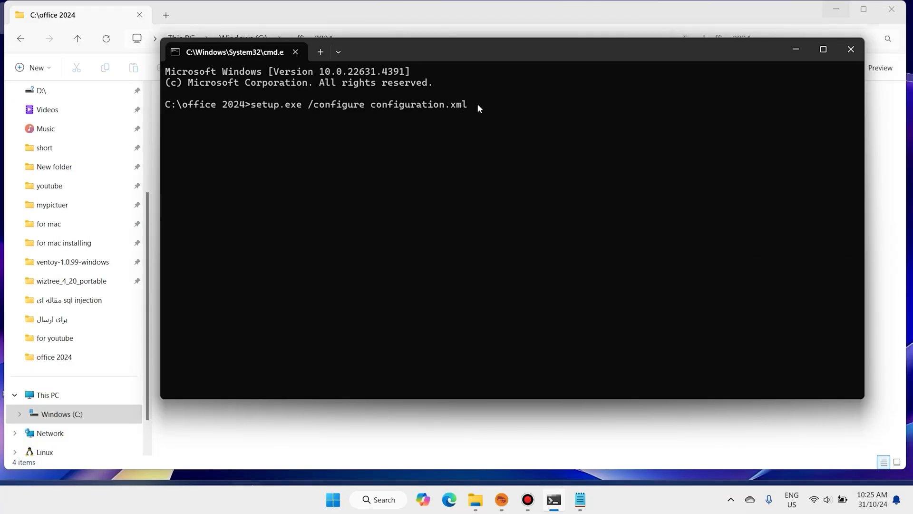
mouse_move(394, 360)
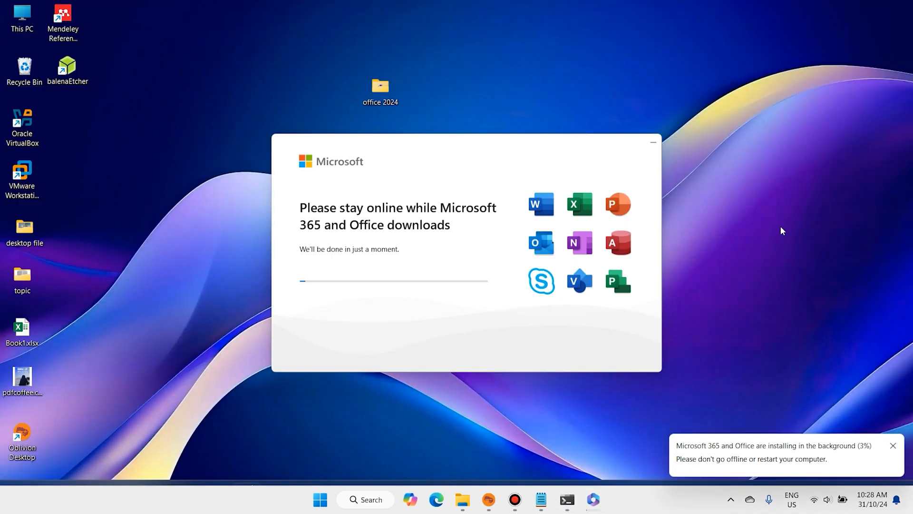
Let the installer download Microsoft 365 and Office in the background.
left_click(381, 87)
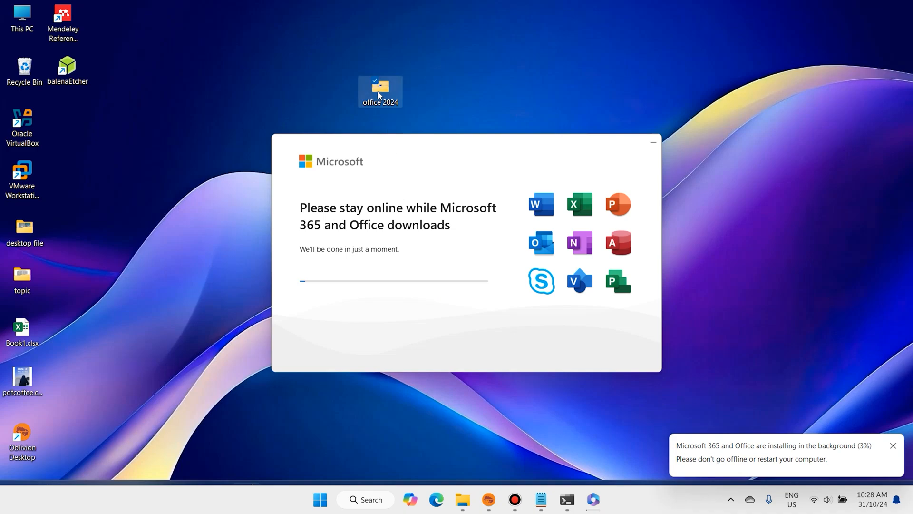